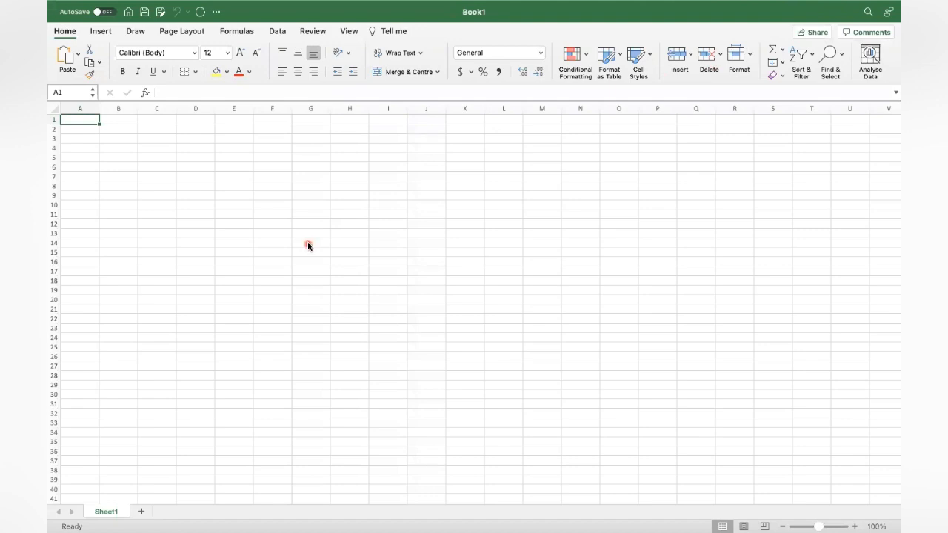
{"action": "mouse_move", "coordinate": [218, 184]}
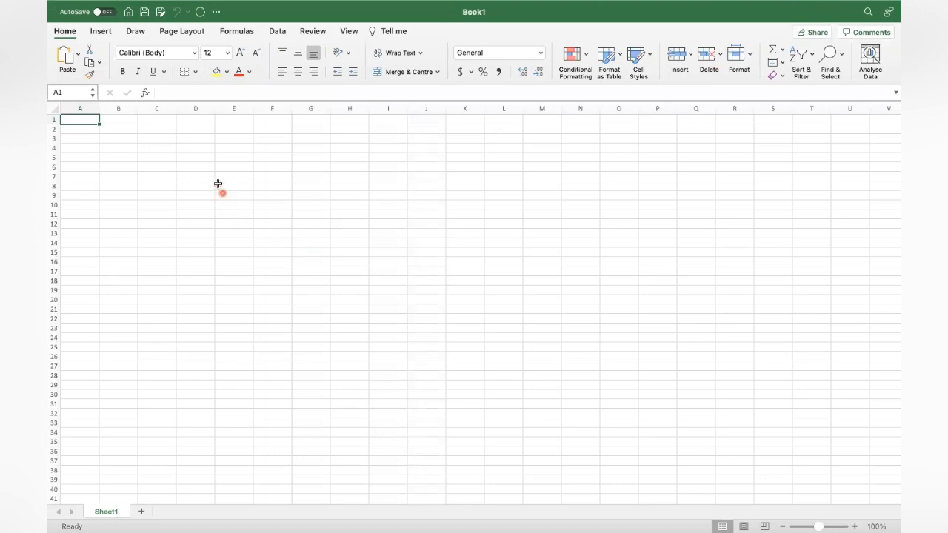
Fill an increasing series starting at 100 down column D from D6 using Fill Series
{"action": "left_click", "coordinate": [195, 166]}
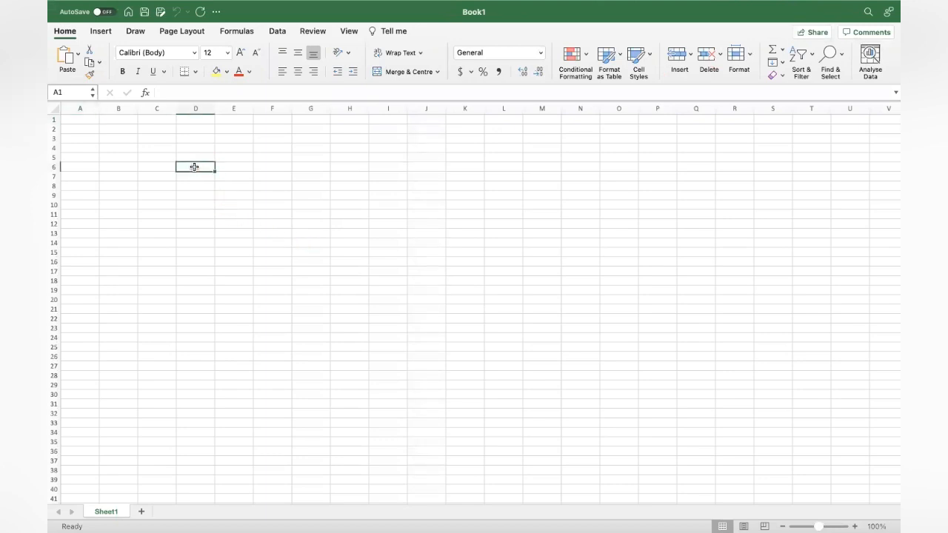
{"action": "left_click", "coordinate": [196, 166]}
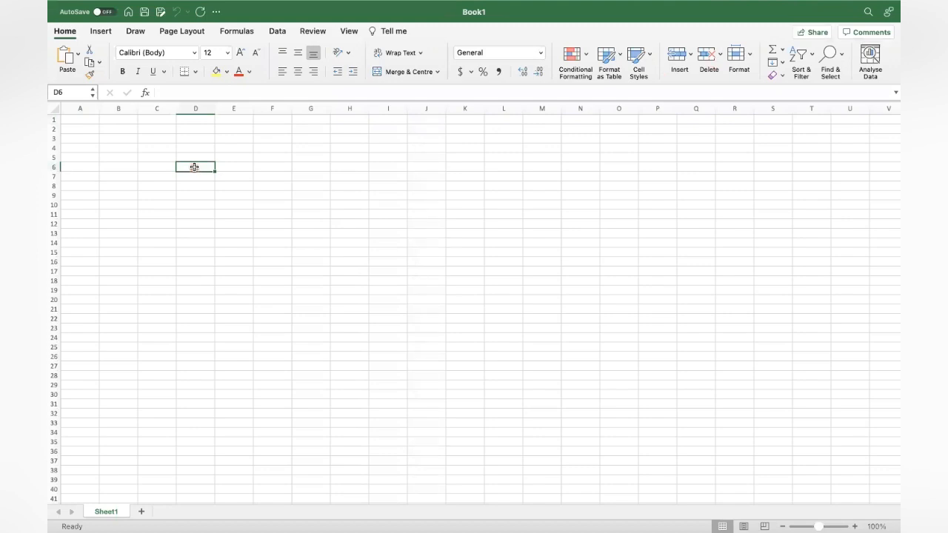
{"action": "type", "text": "100"}
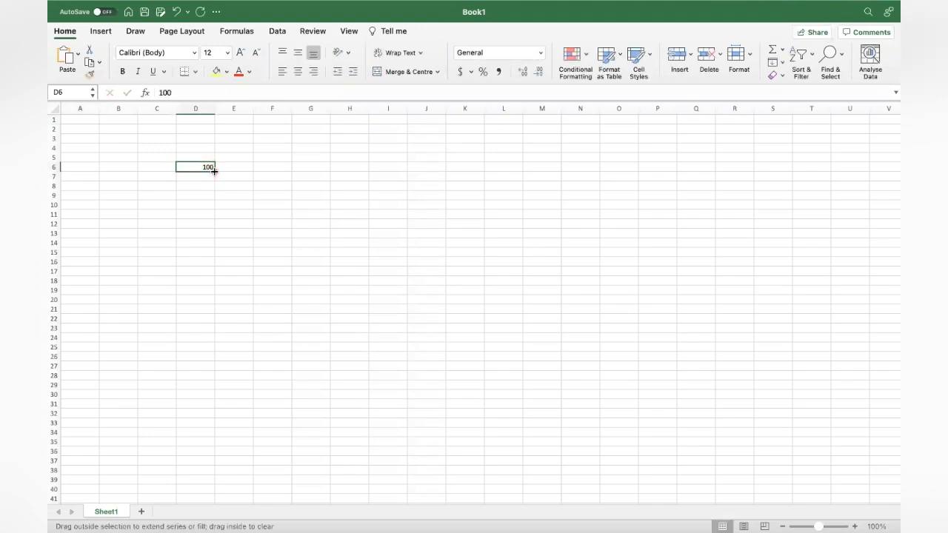
{"action": "left_click_drag", "start_coordinate": [213, 172], "coordinate": [208, 281]}
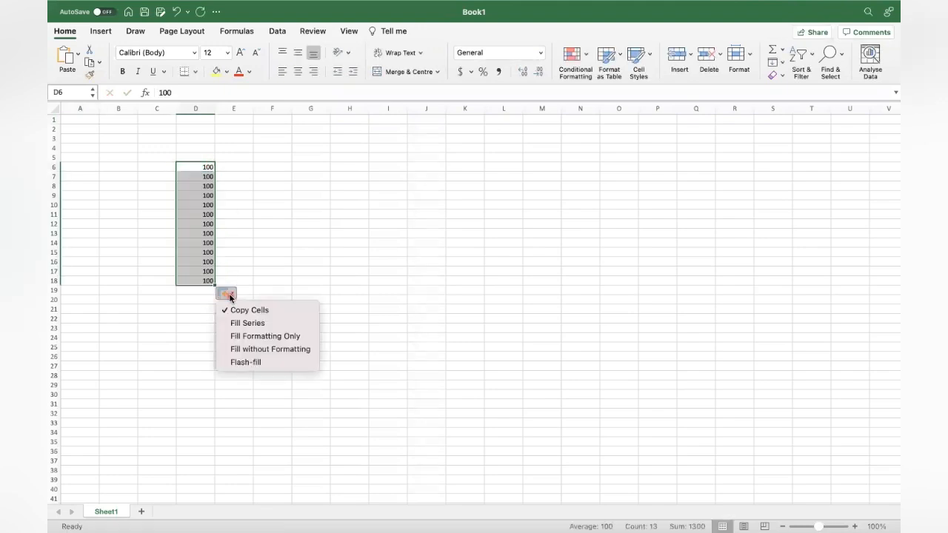
{"action": "left_click", "coordinate": [248, 323]}
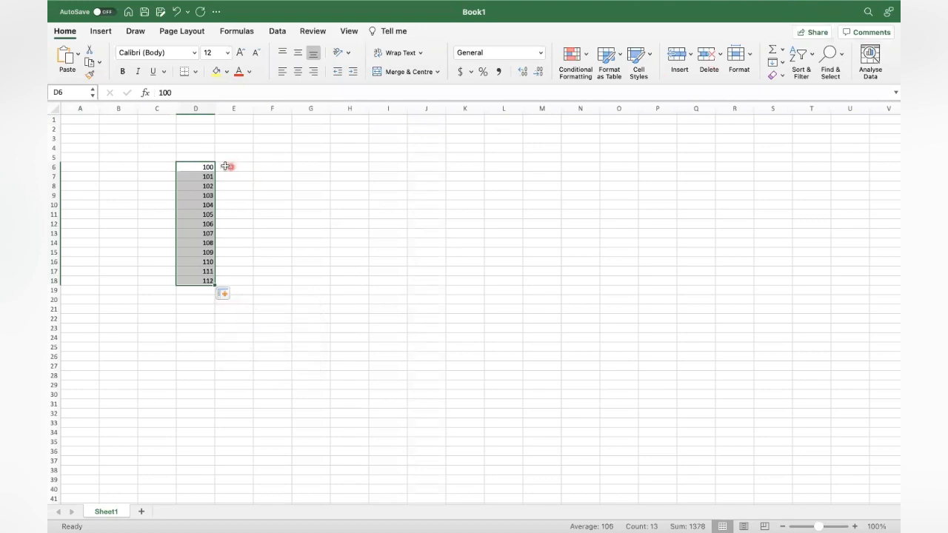
Extend the series to 125 in row 31 and fill it across to column E
{"action": "left_click", "coordinate": [234, 176]}
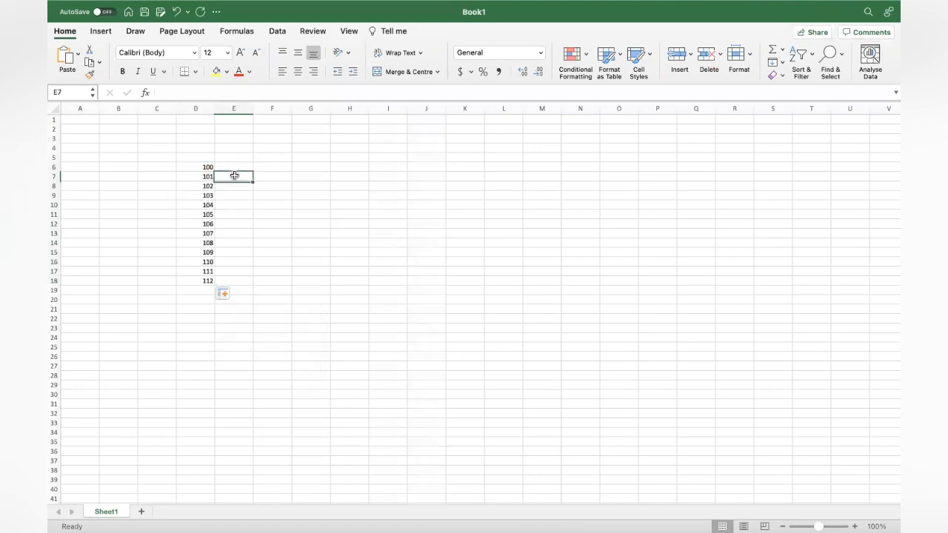
{"action": "left_click_drag", "start_coordinate": [196, 166], "coordinate": [196, 299]}
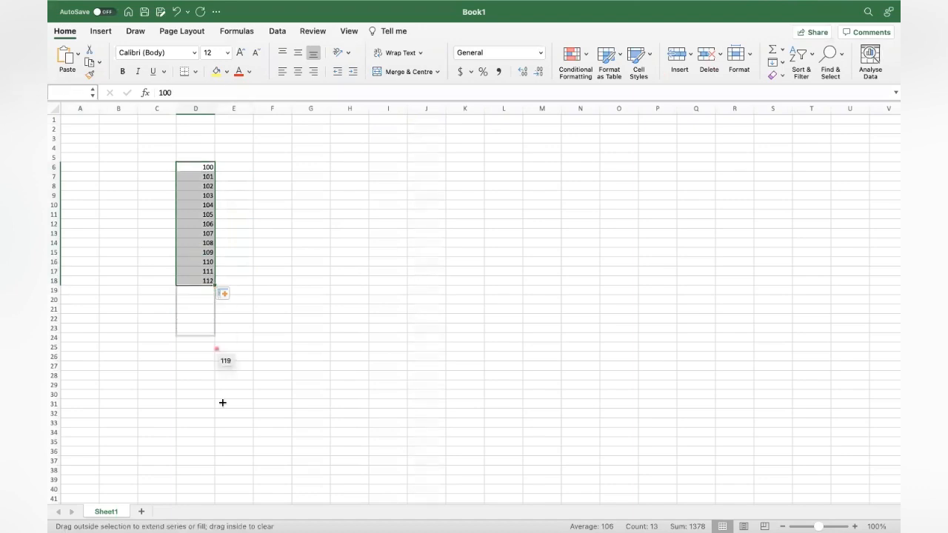
{"action": "left_click_drag", "start_coordinate": [207, 280], "coordinate": [222, 403]}
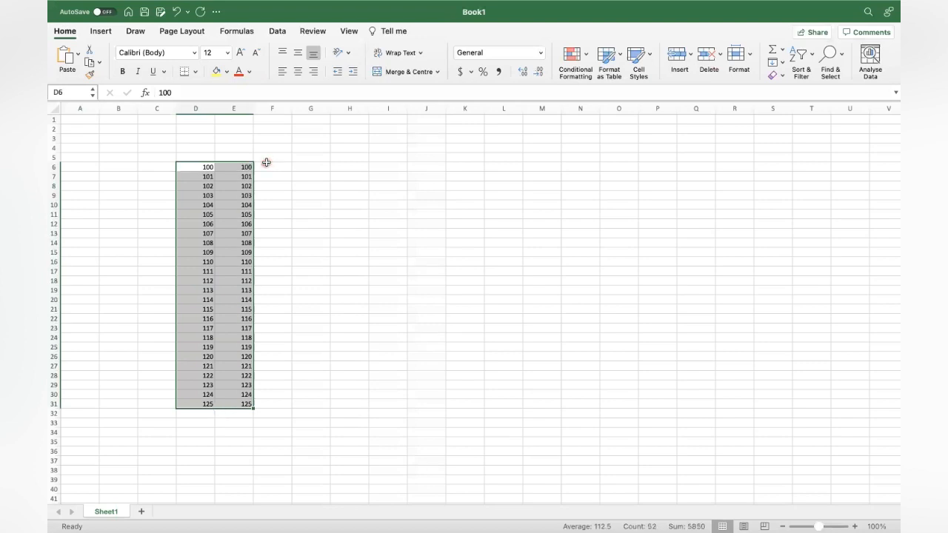
Overwrite several column E cells with differing numbers such as 200, 403, 203, 267 and 198
{"action": "left_click", "coordinate": [246, 261]}
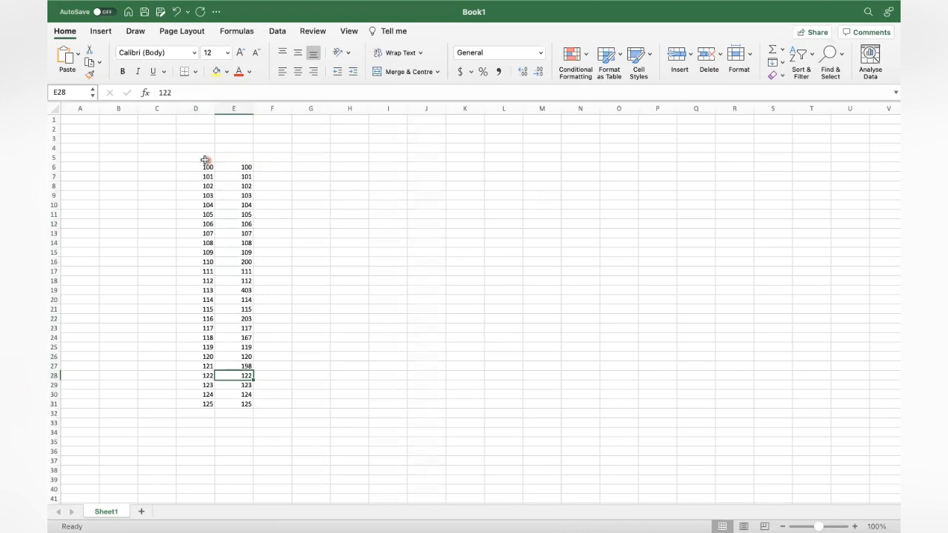
Head column D as 'Data 1' in D5 and column E as 'Data 2' in E5
{"action": "left_click", "coordinate": [196, 157]}
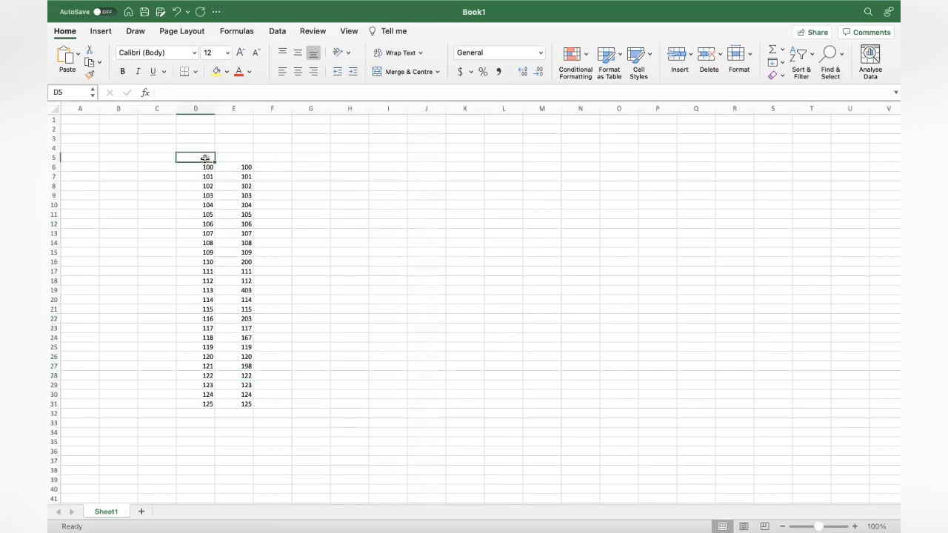
{"action": "type", "text": "Data 1"}
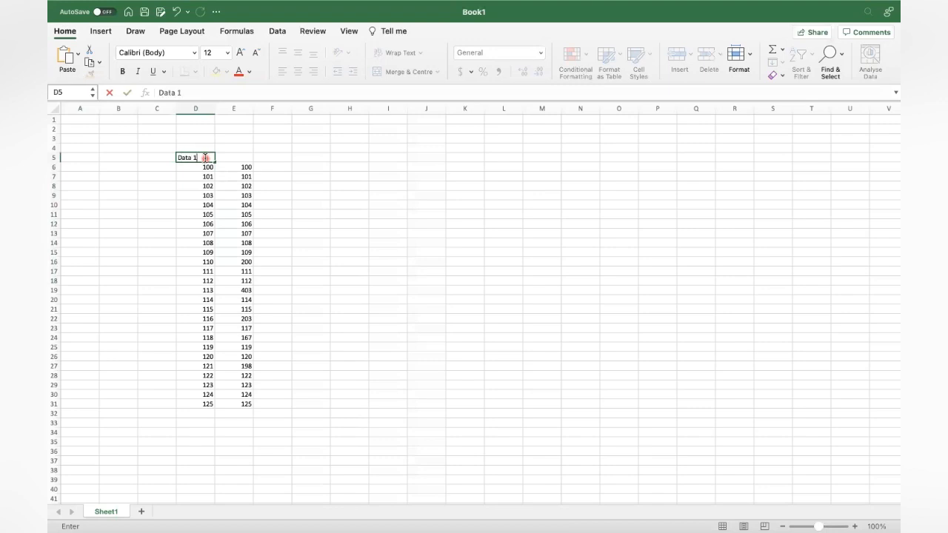
{"action": "type", "text": "Data 2"}
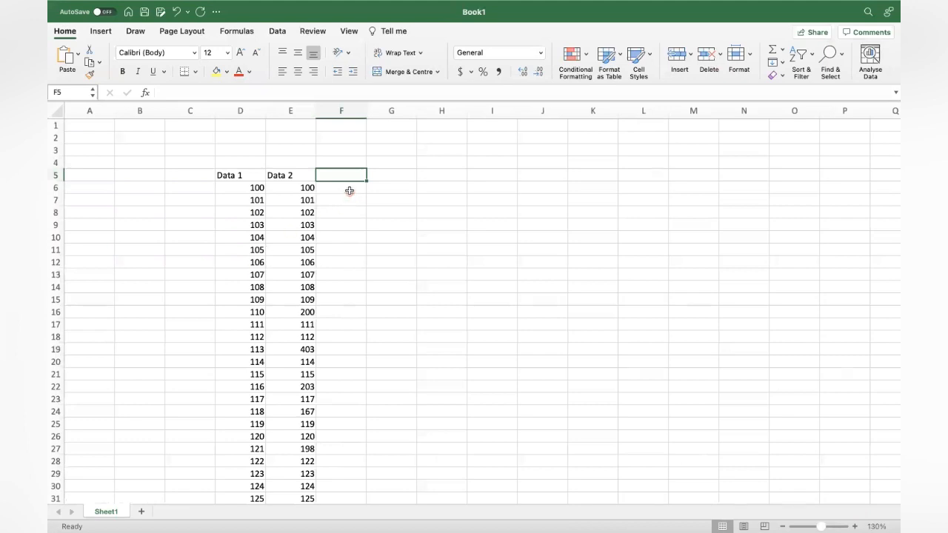
Enter =E6=D6 in F6 and fill it down to F31 to get TRUE/FALSE per row
{"action": "left_click", "coordinate": [341, 187]}
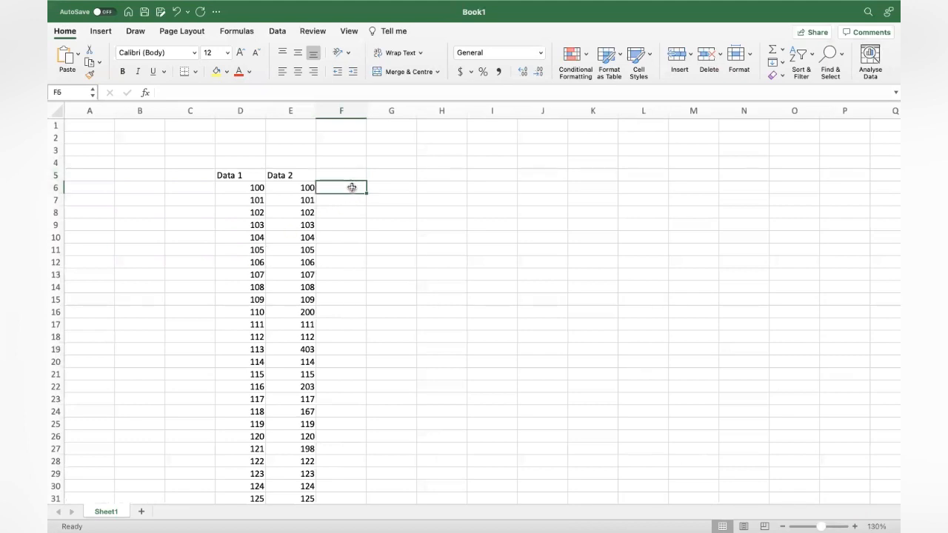
{"action": "type", "text": "="}
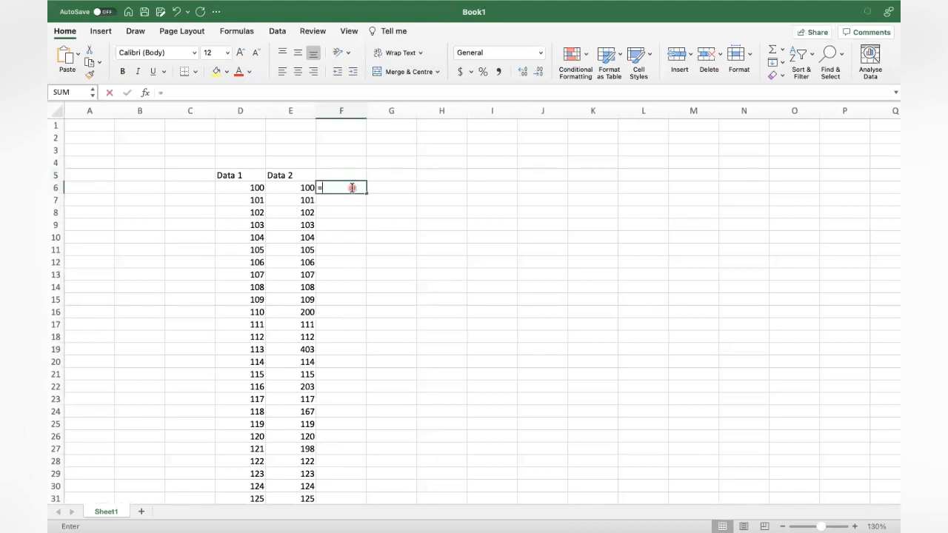
{"action": "left_click", "coordinate": [307, 187]}
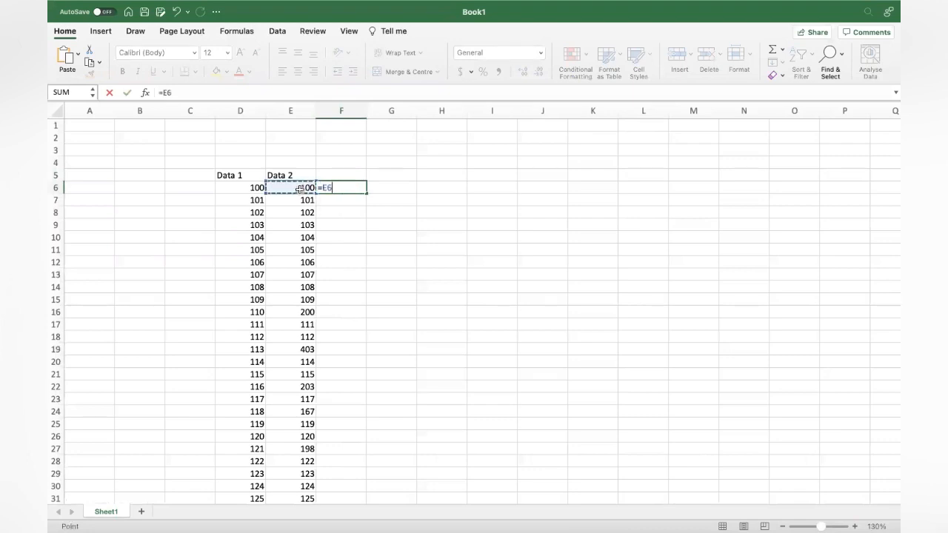
{"action": "left_click", "coordinate": [290, 187]}
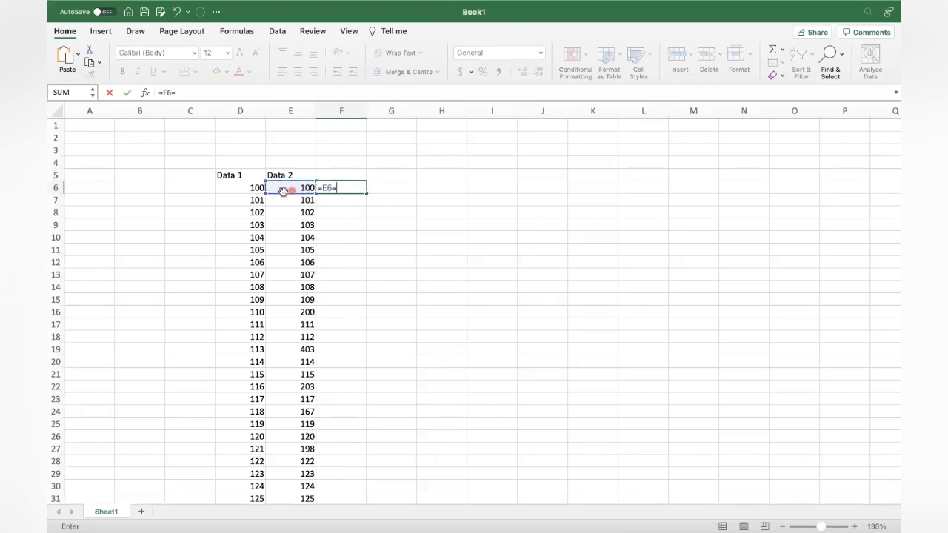
{"action": "left_click", "coordinate": [240, 187]}
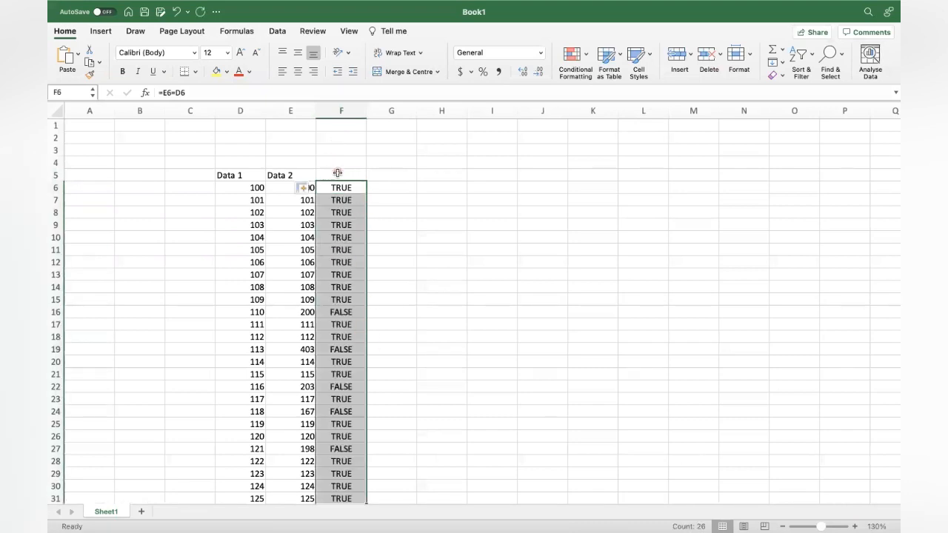
{"action": "left_click", "coordinate": [340, 175]}
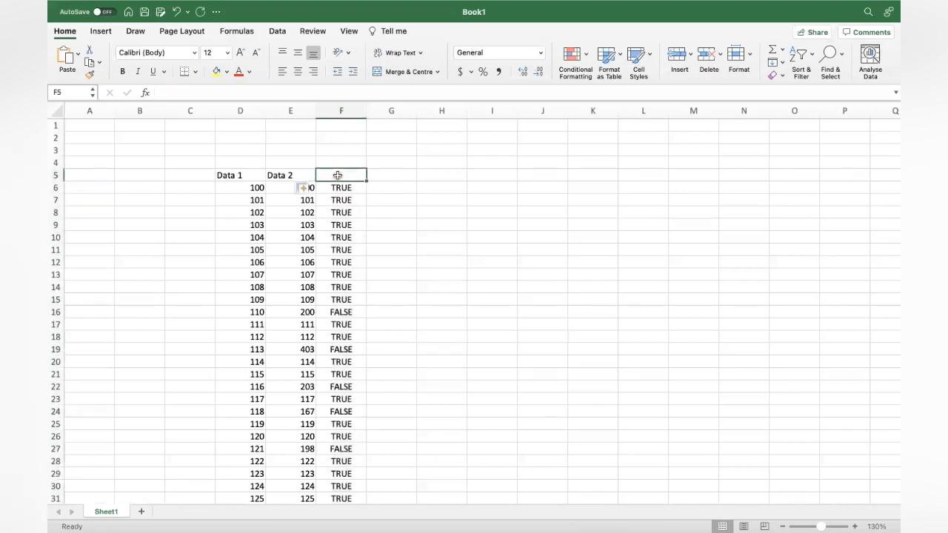
Head column F as 'Result' and turn on Data filters for the three headers
{"action": "type", "text": "Result"}
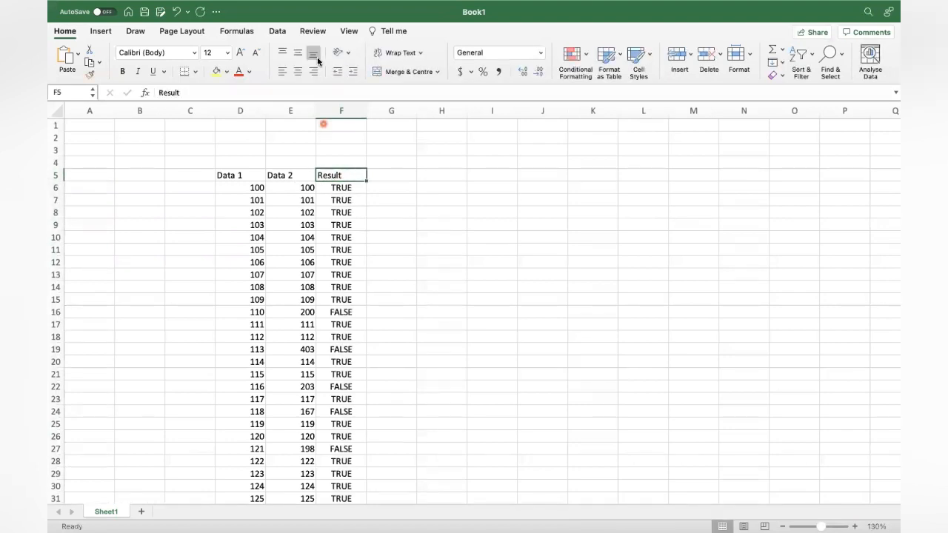
{"action": "left_click", "coordinate": [277, 32]}
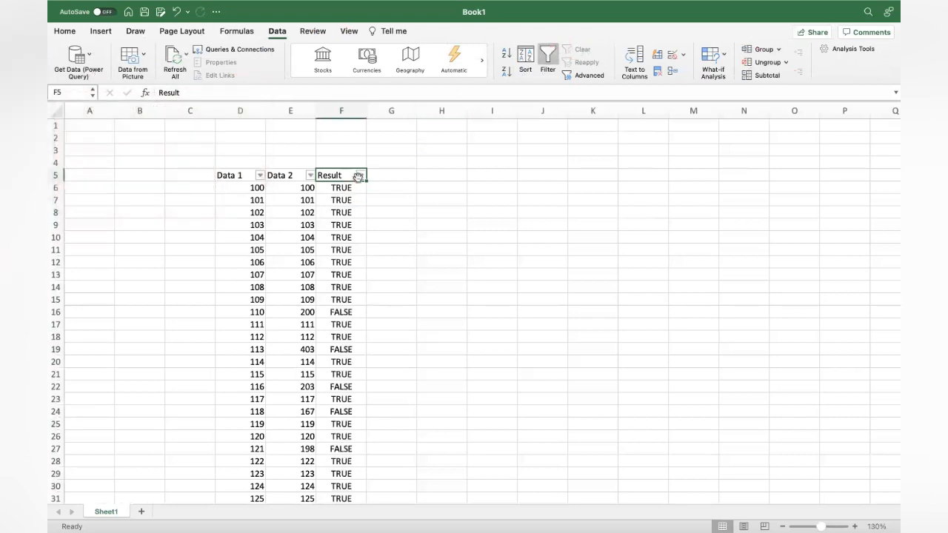
Filter the Result column to show only the five FALSE rows
{"action": "left_click", "coordinate": [362, 175]}
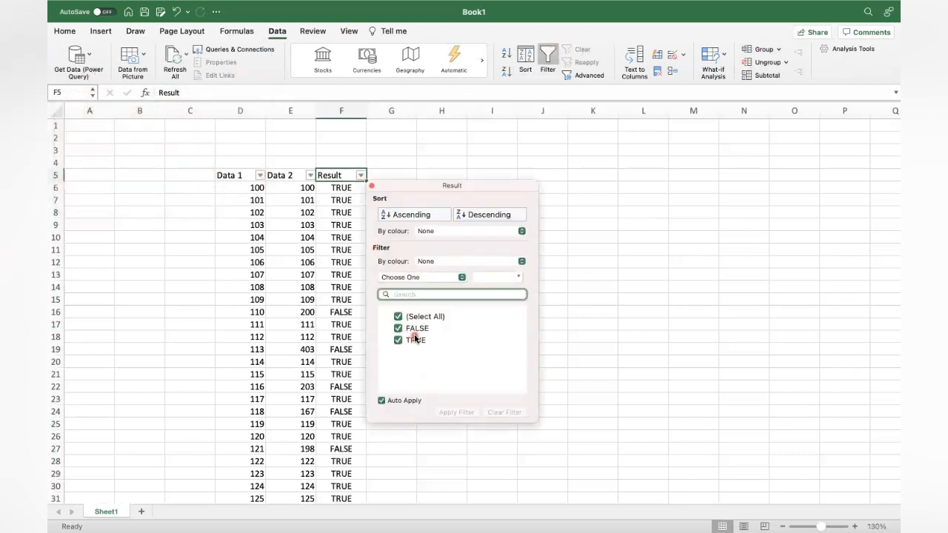
{"action": "left_click", "coordinate": [397, 340]}
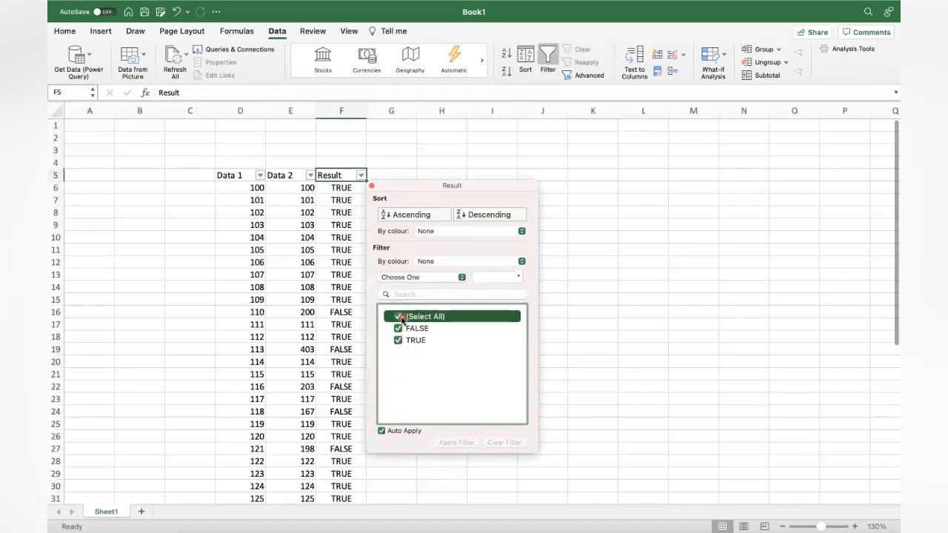
{"action": "left_click", "coordinate": [397, 317]}
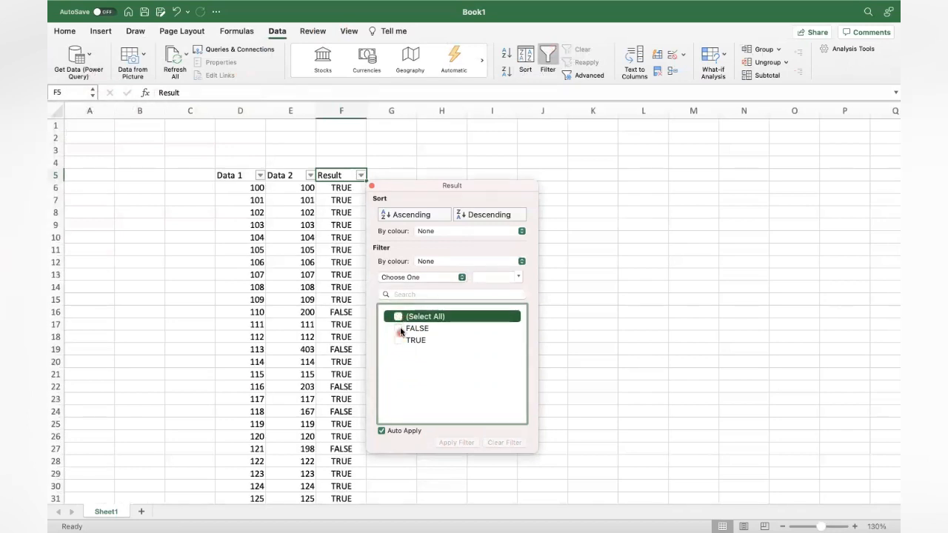
{"action": "left_click", "coordinate": [398, 329]}
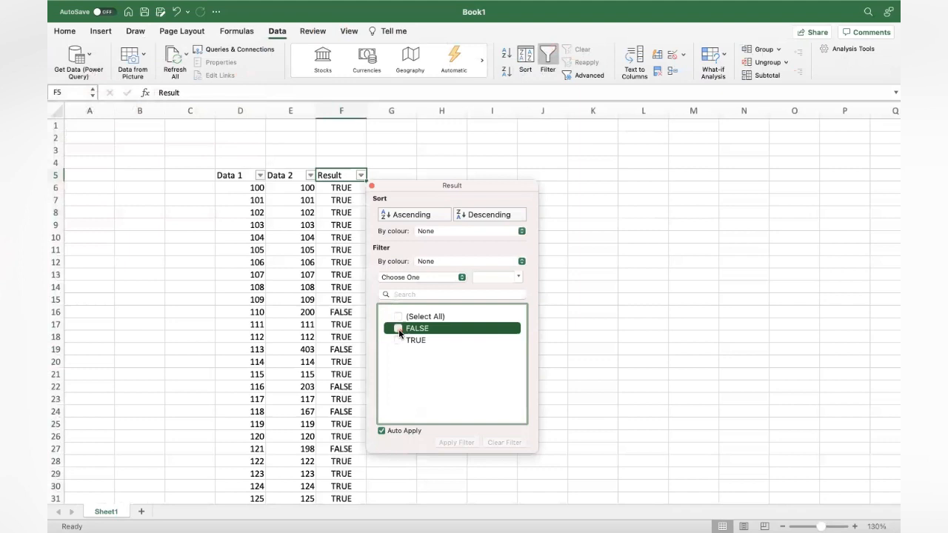
{"action": "left_click", "coordinate": [398, 328]}
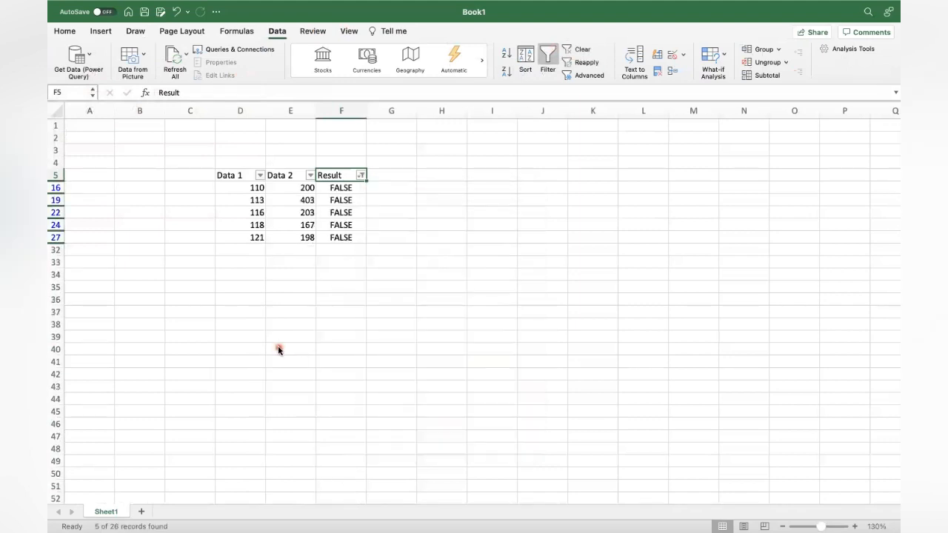
{"action": "left_click_drag", "start_coordinate": [258, 187], "coordinate": [307, 237]}
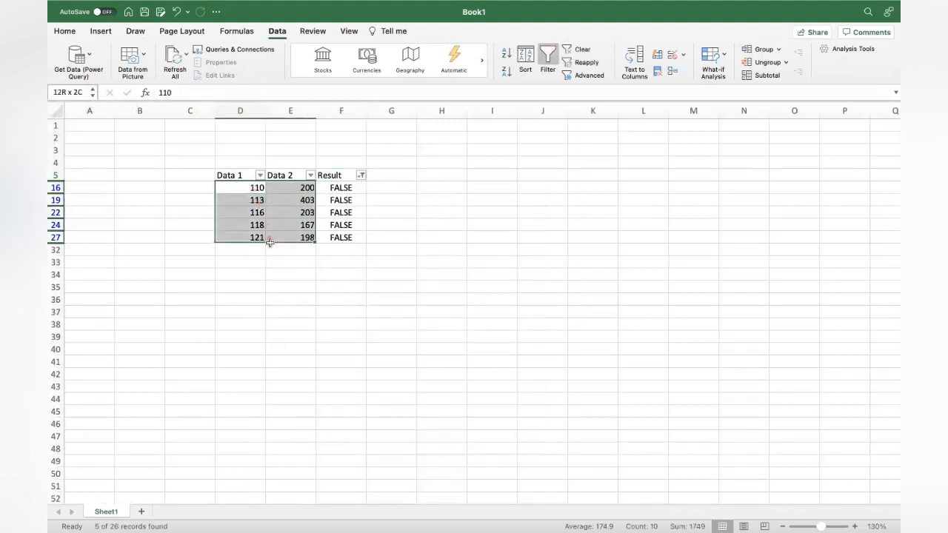
{"action": "left_click", "coordinate": [240, 187]}
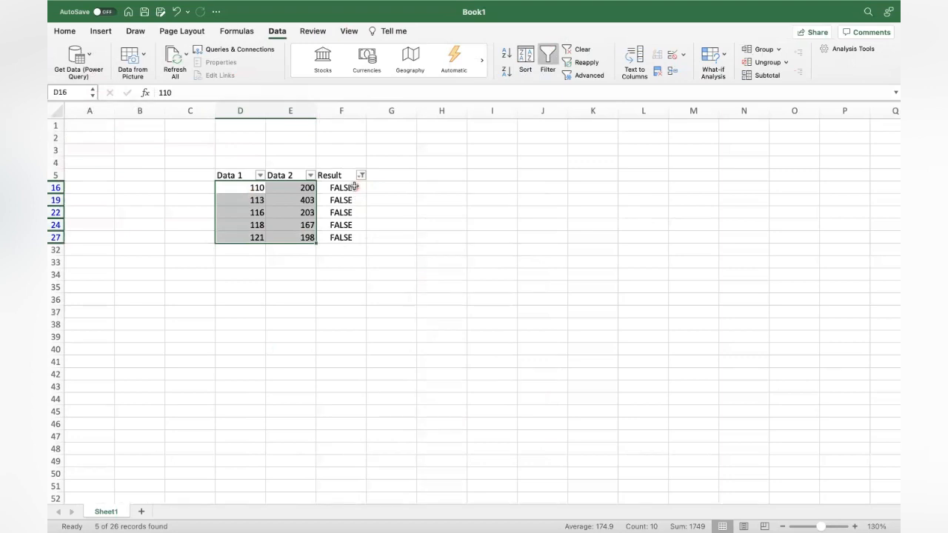
{"action": "left_click", "coordinate": [341, 187]}
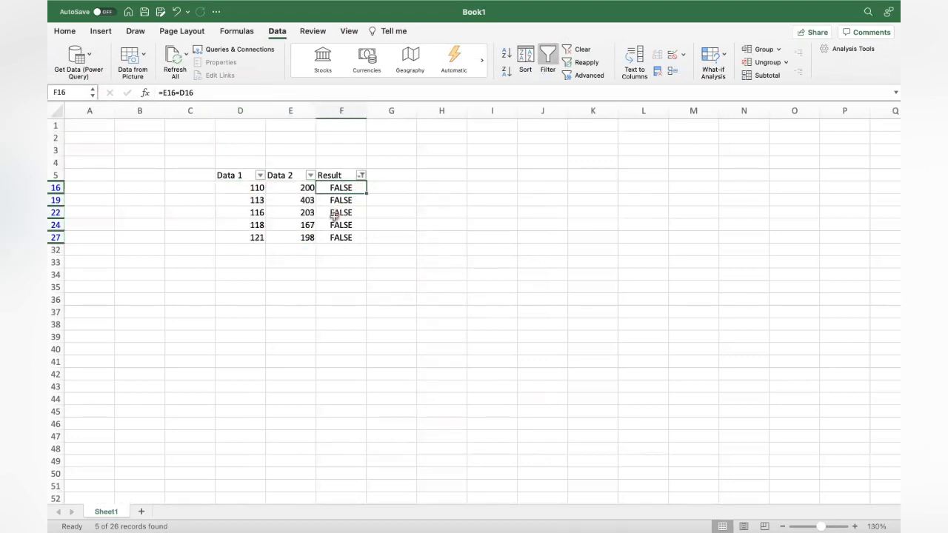
{"action": "mouse_move", "coordinate": [341, 269]}
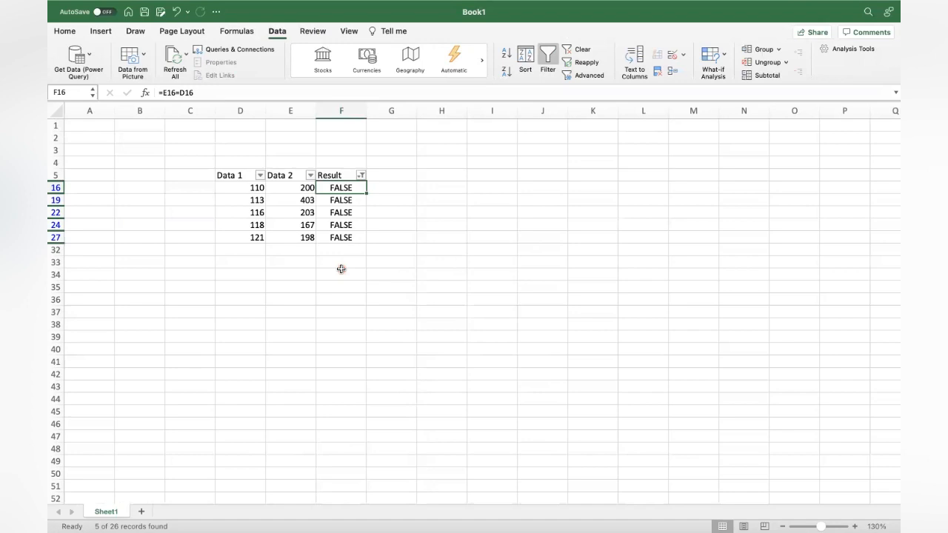
{"action": "mouse_move", "coordinate": [354, 191]}
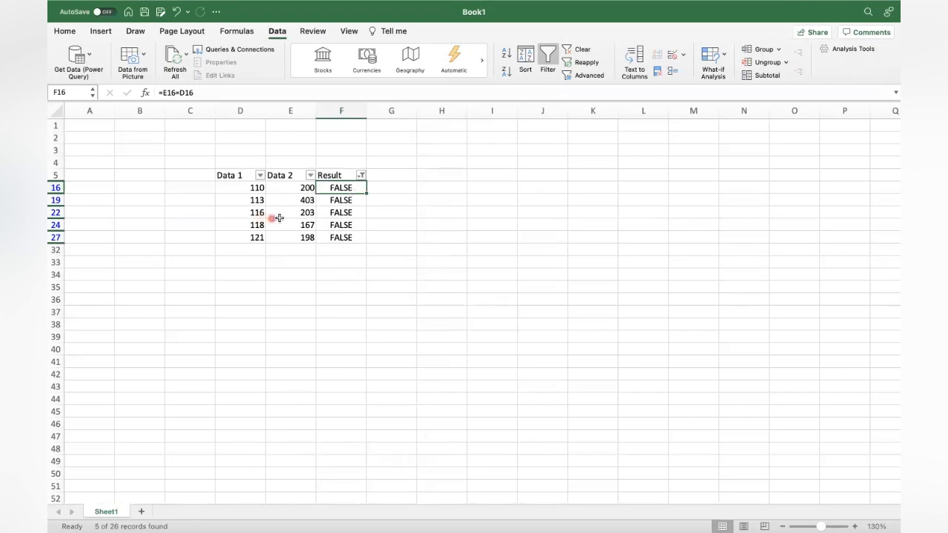
{"action": "mouse_move", "coordinate": [353, 237]}
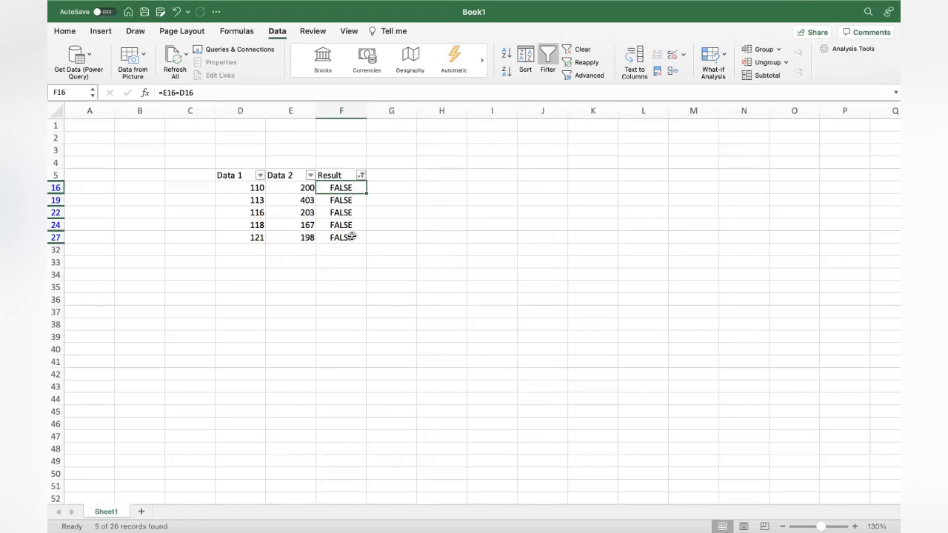